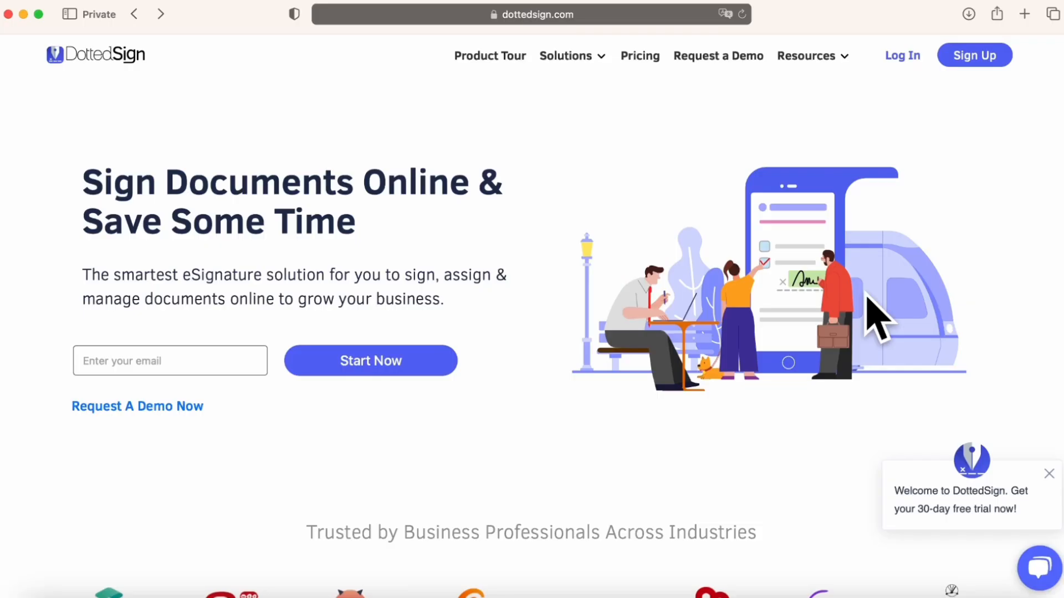
mouse_move(902, 55)
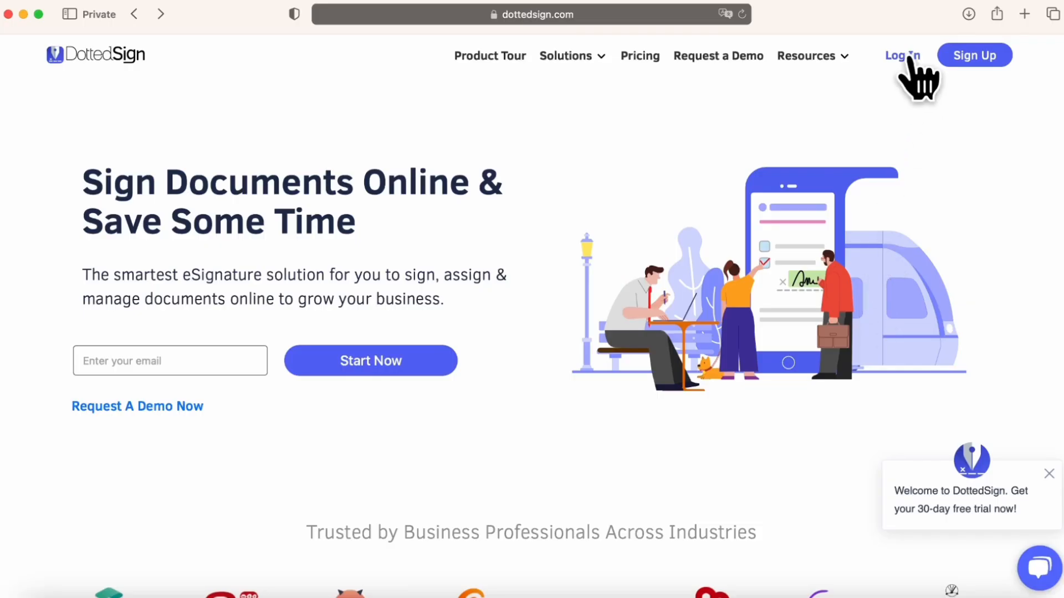
Step: Sign in, start a Get Signatures task and upload Purchase Order.pdf from the computer
left_click(902, 55)
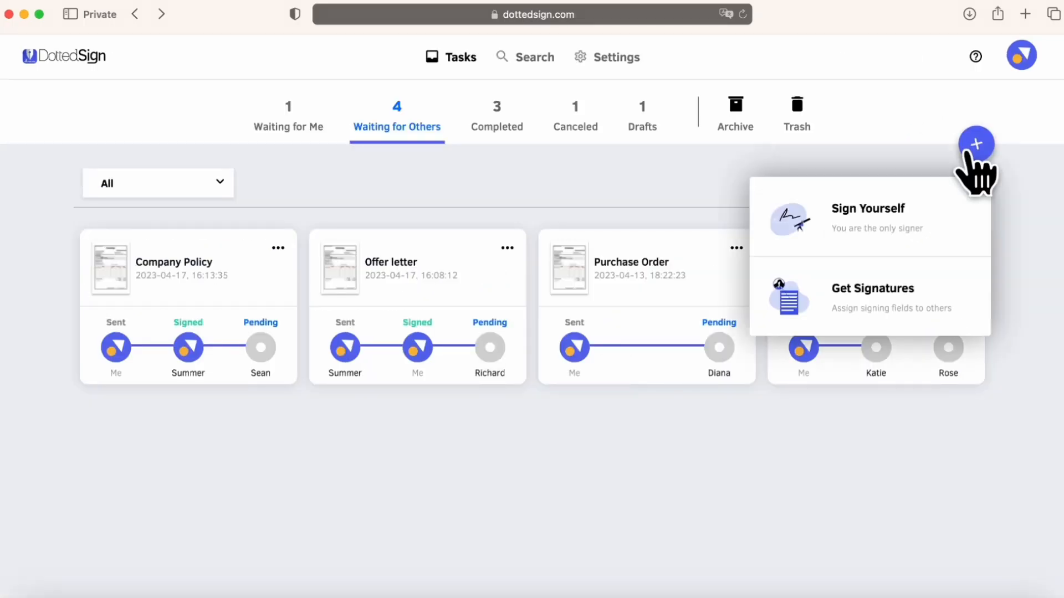
left_click(866, 209)
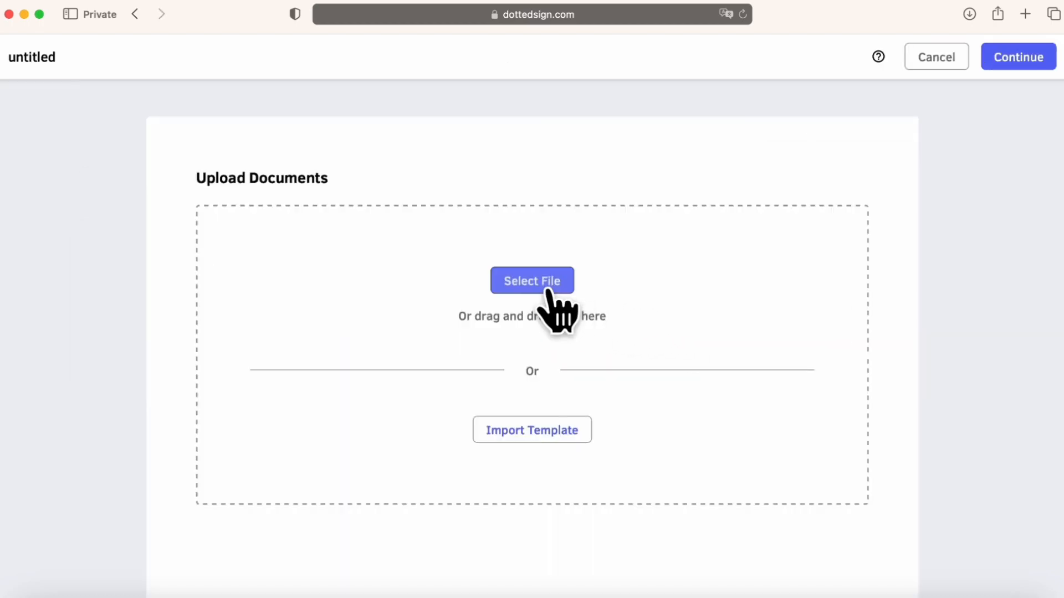
left_click(532, 281)
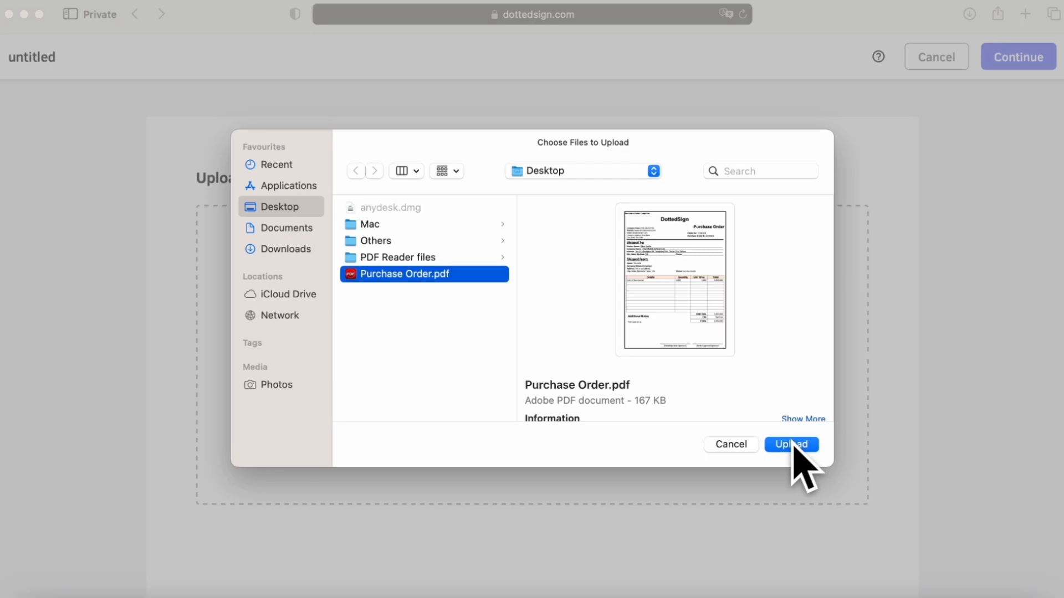
left_click(790, 443)
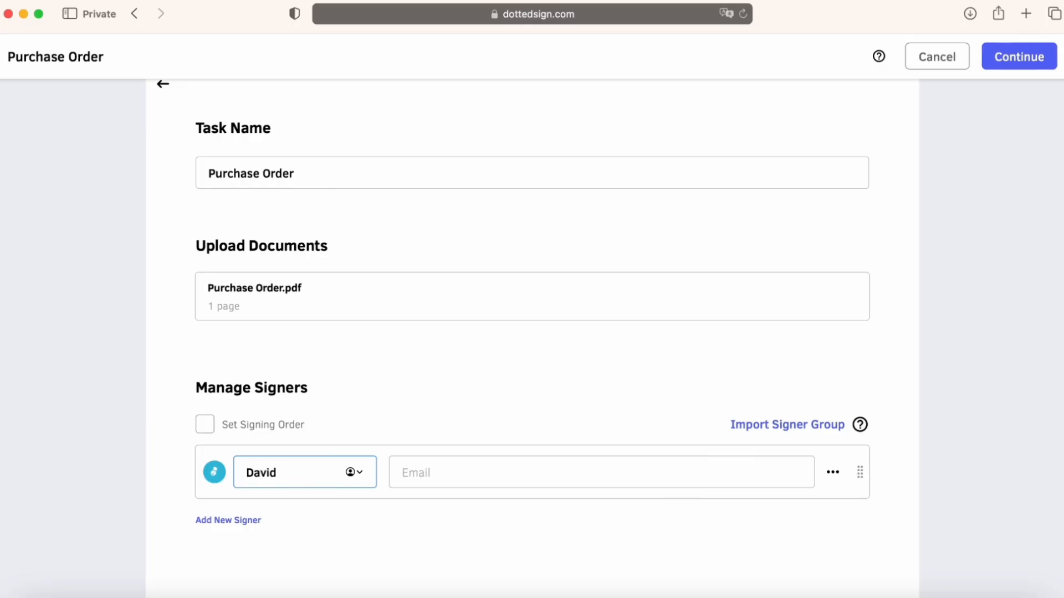
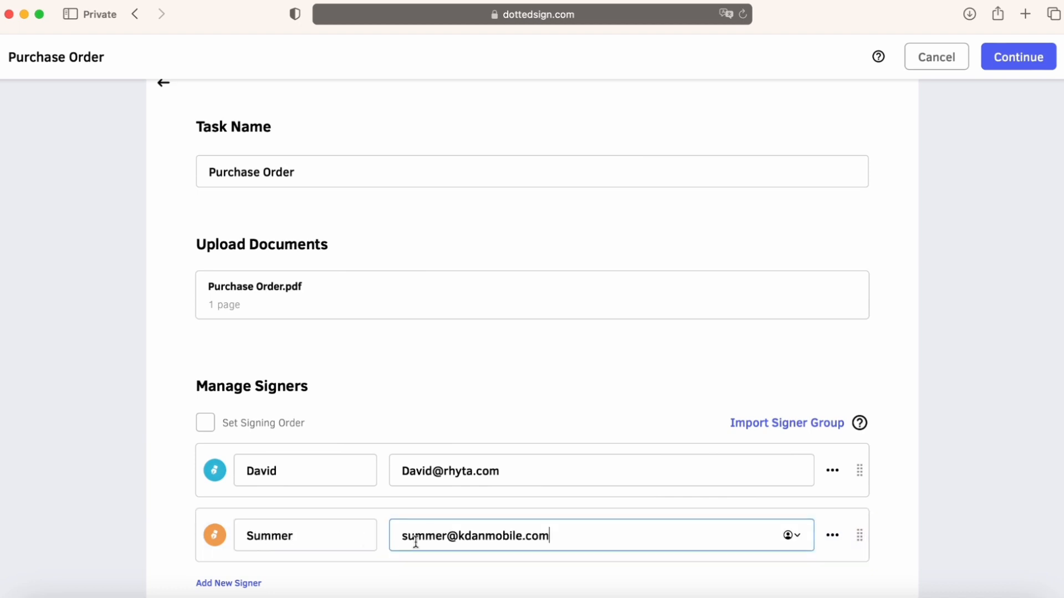
mouse_move(1017, 57)
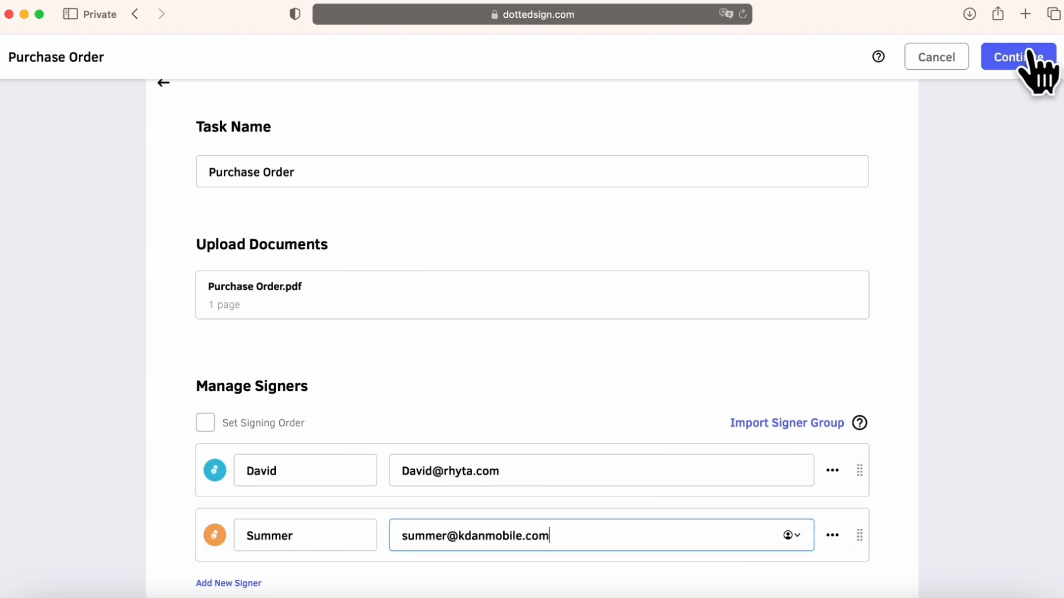
left_click(1017, 57)
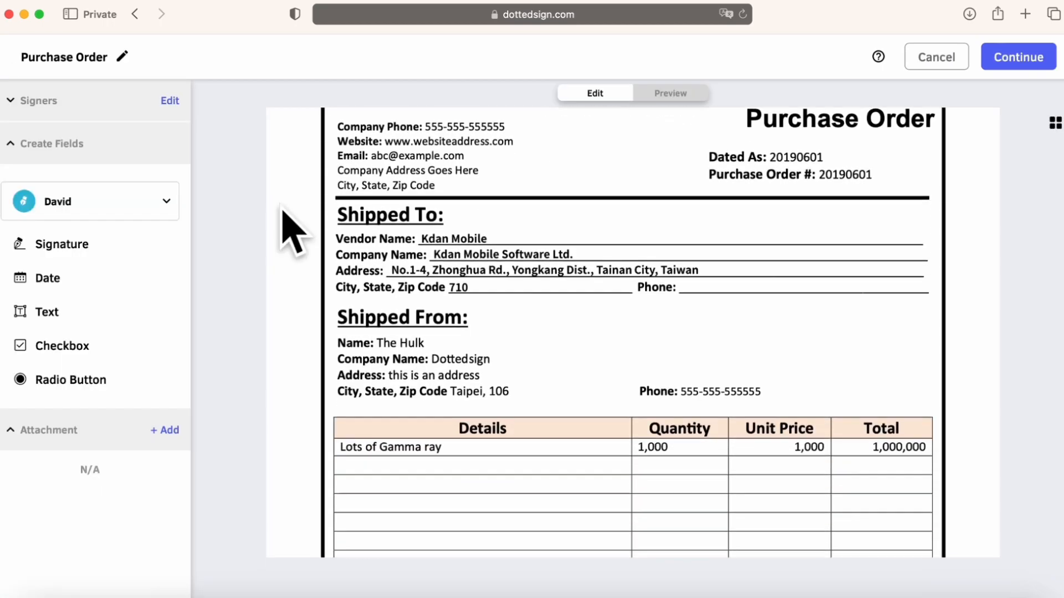
Step: Place a signature field above the Sales line for David and the Vendor line for Summer, then review
scroll("down", 3)
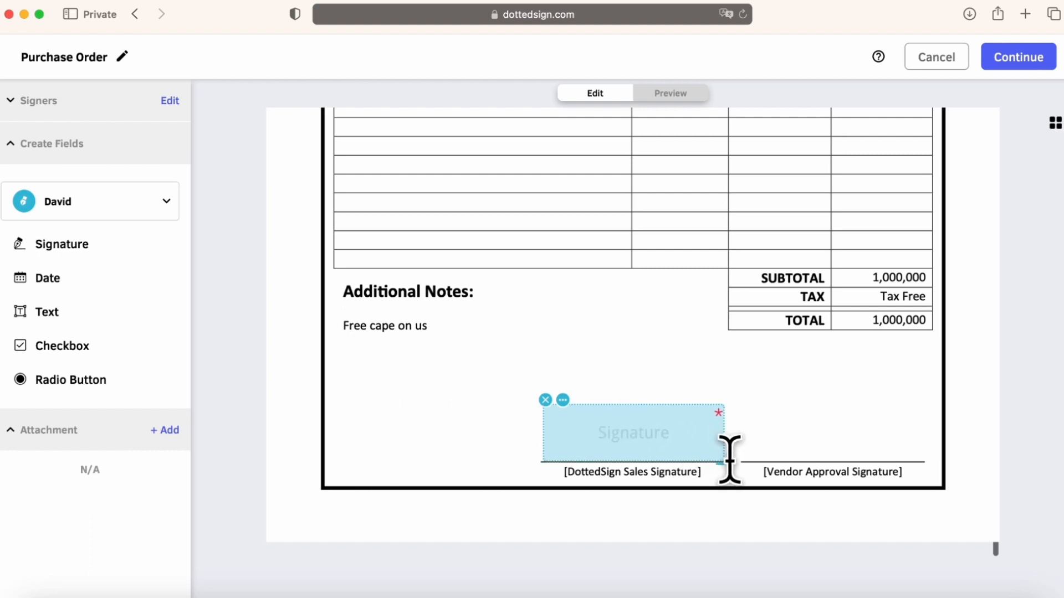
left_click(163, 201)
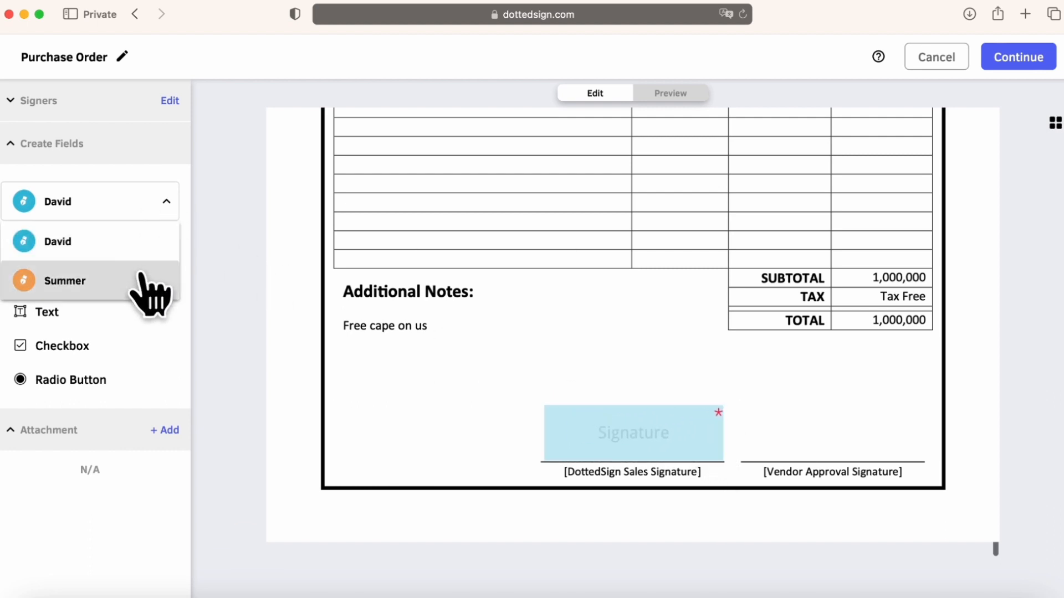
left_click(64, 280)
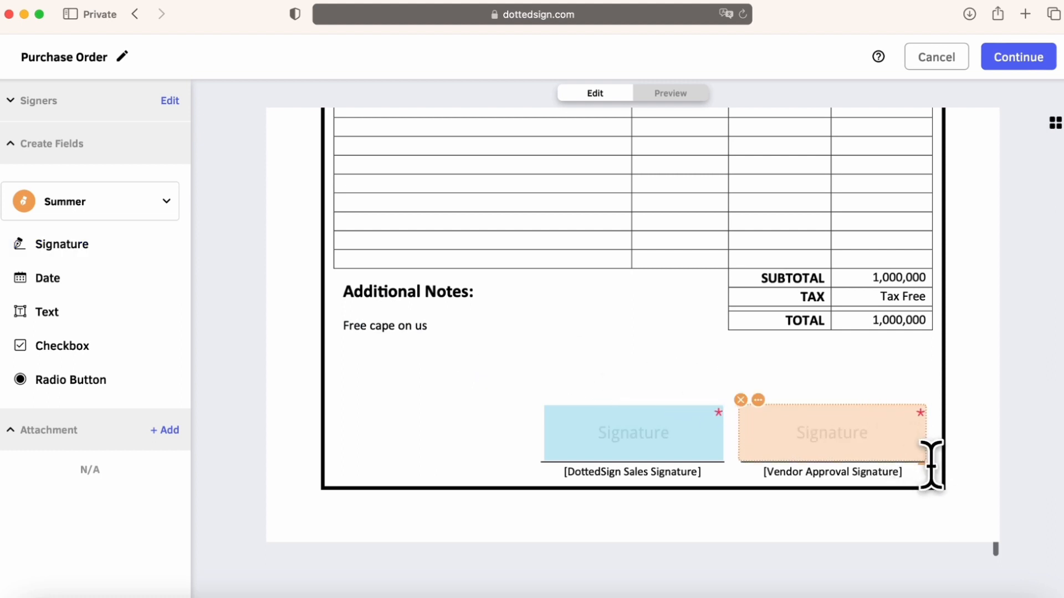
mouse_move(1017, 57)
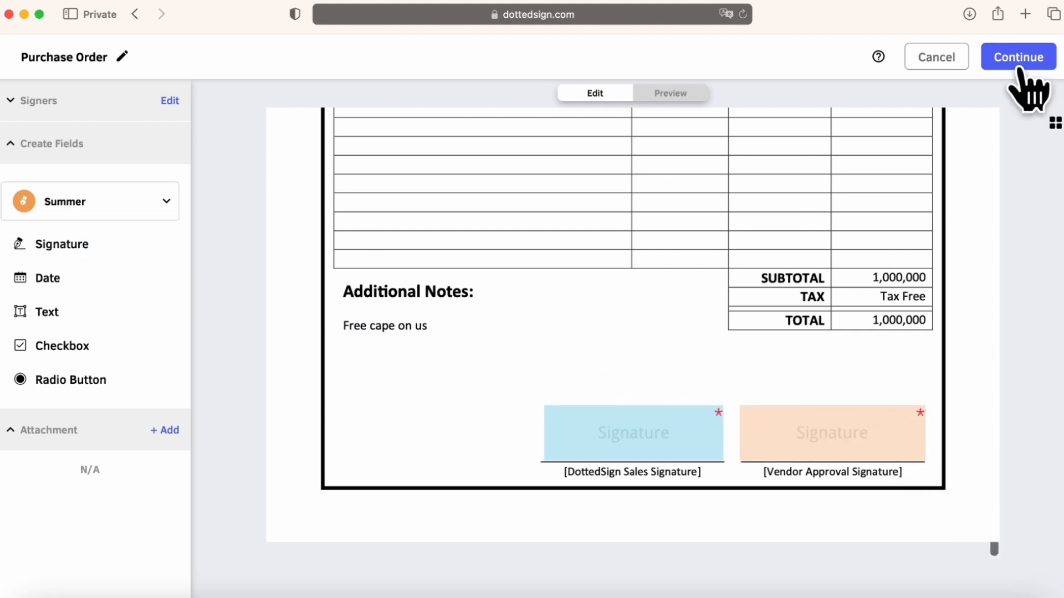
left_click(1017, 56)
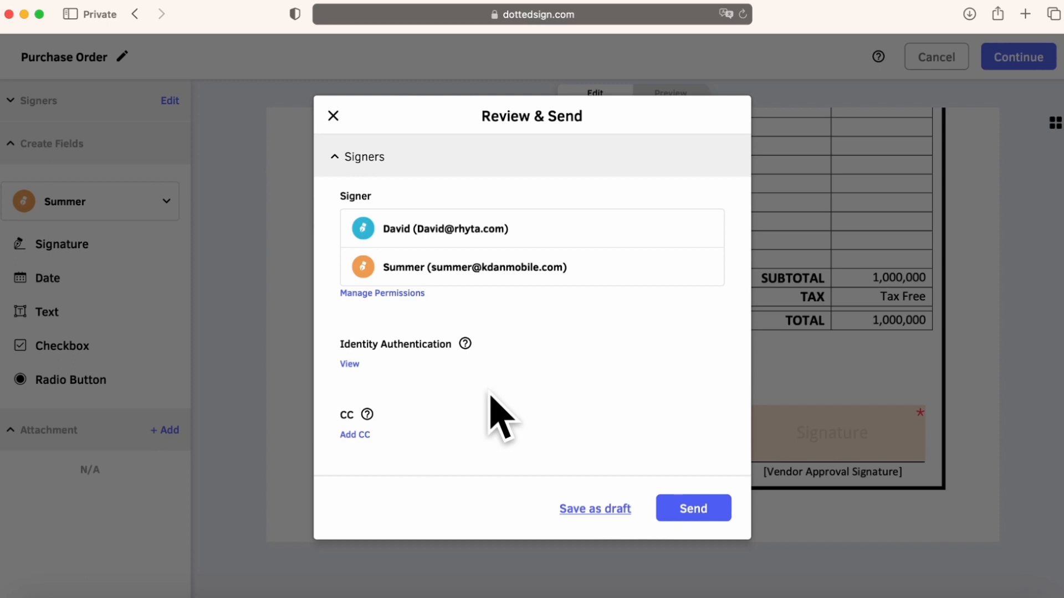
mouse_move(352, 370)
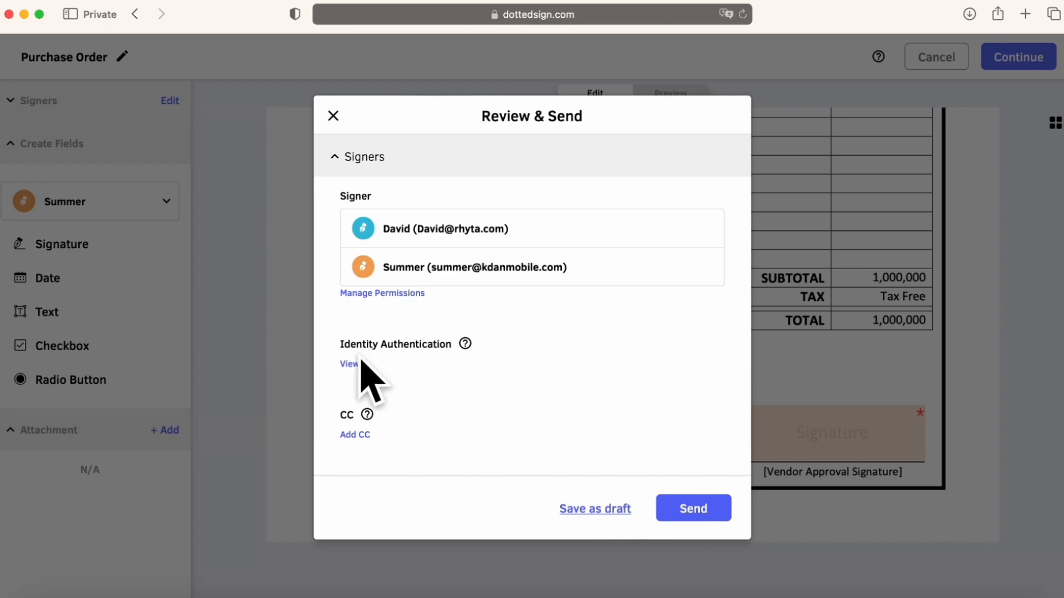
scroll("down", 3)
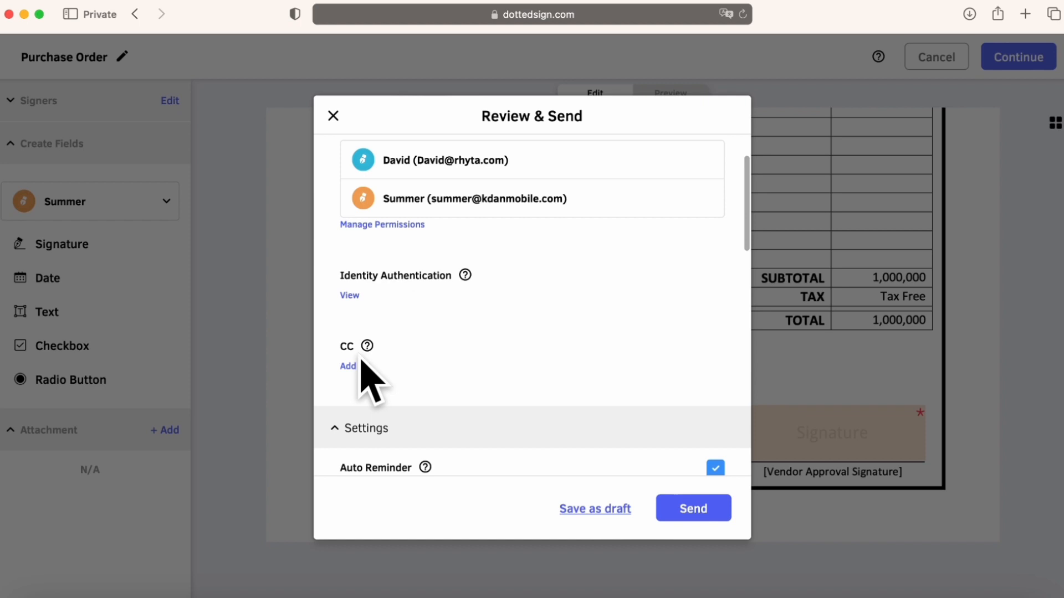
scroll("down", 3)
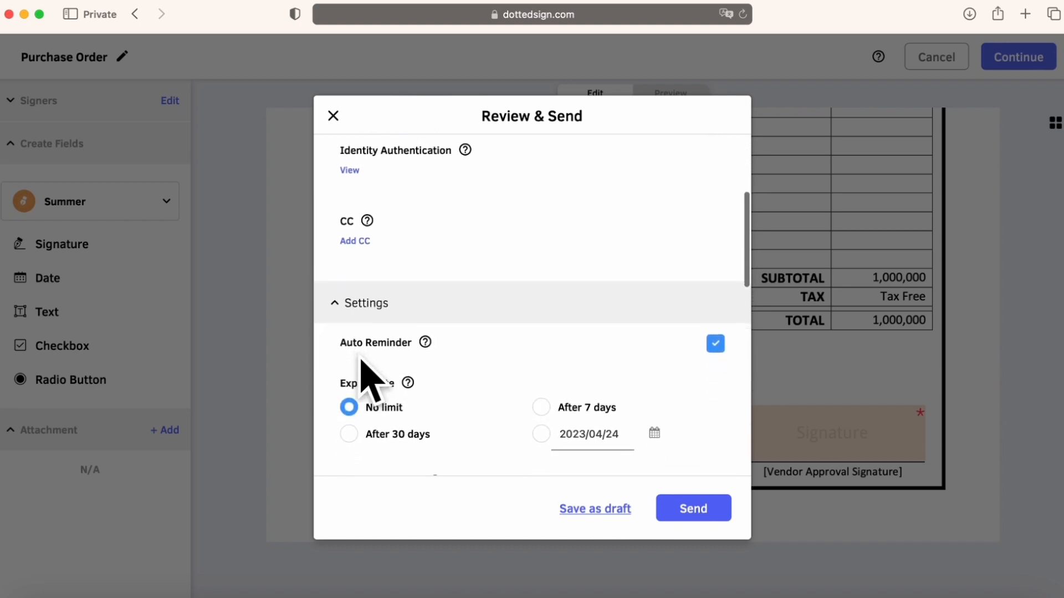
scroll("down", 3)
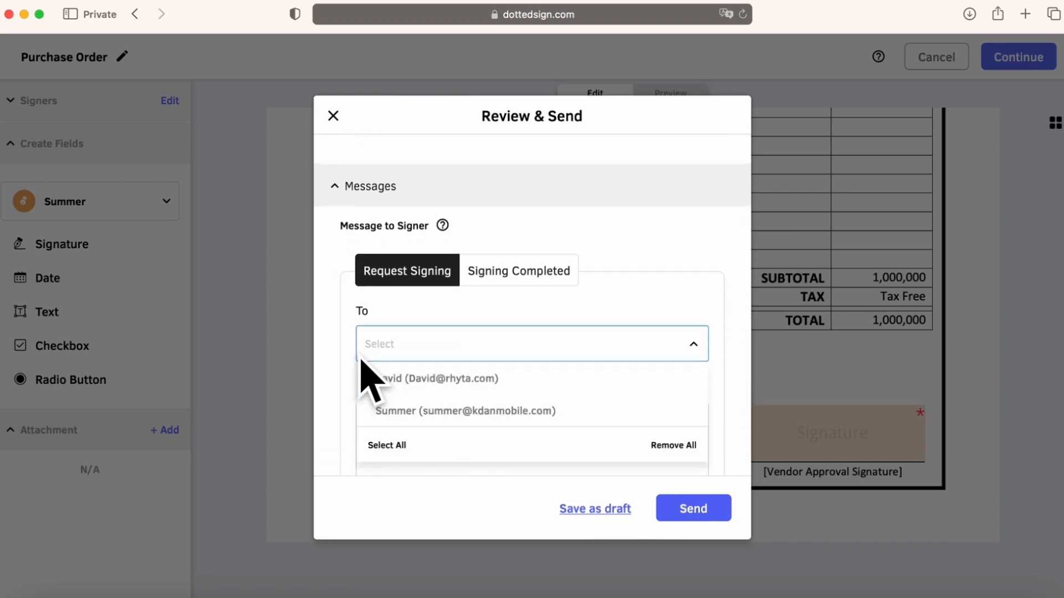
Step: Address the review-and-sign note to all signers and send the request
left_click(386, 445)
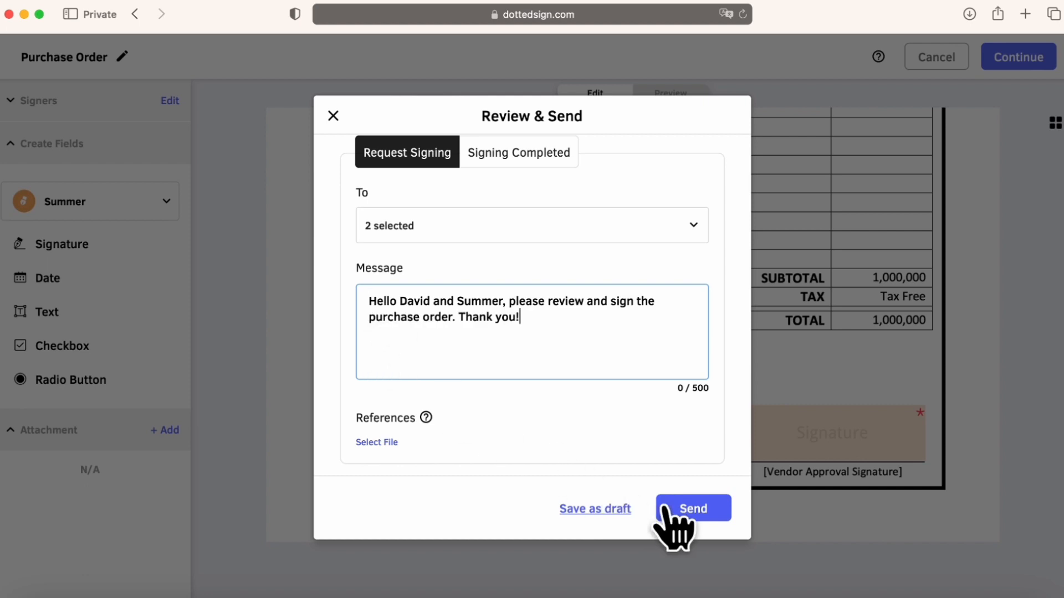
left_click(692, 508)
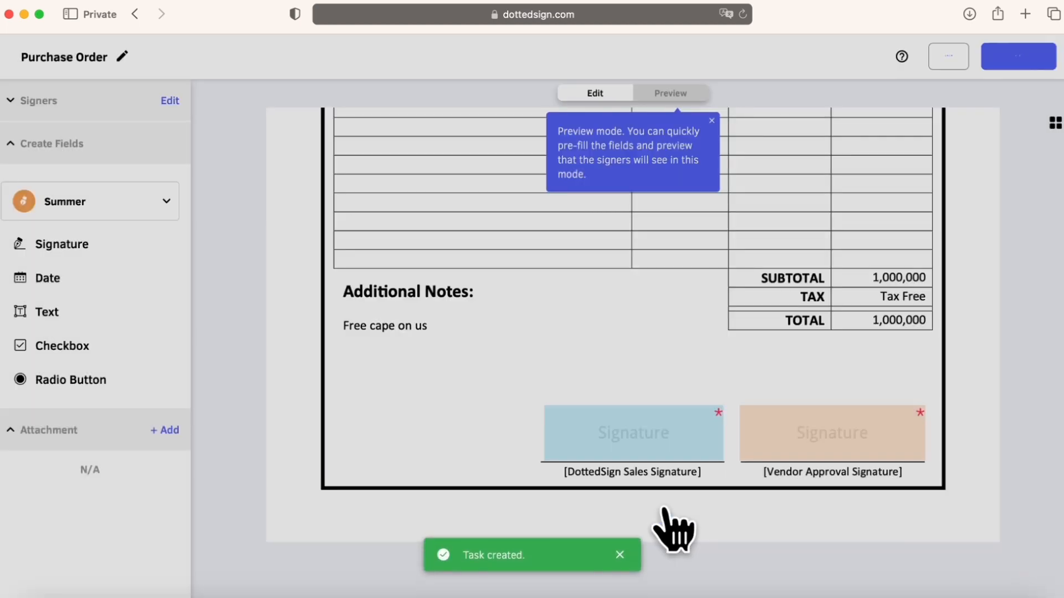